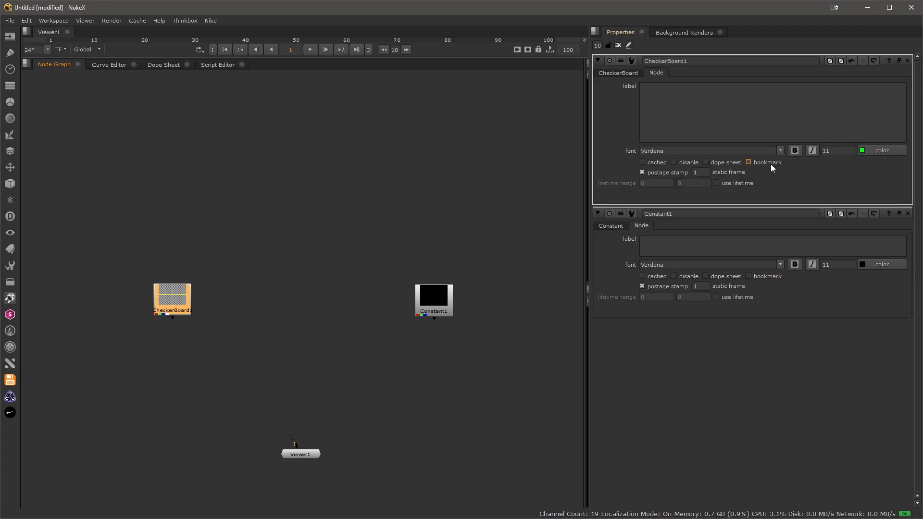
pyautogui.moveTo(767, 162)
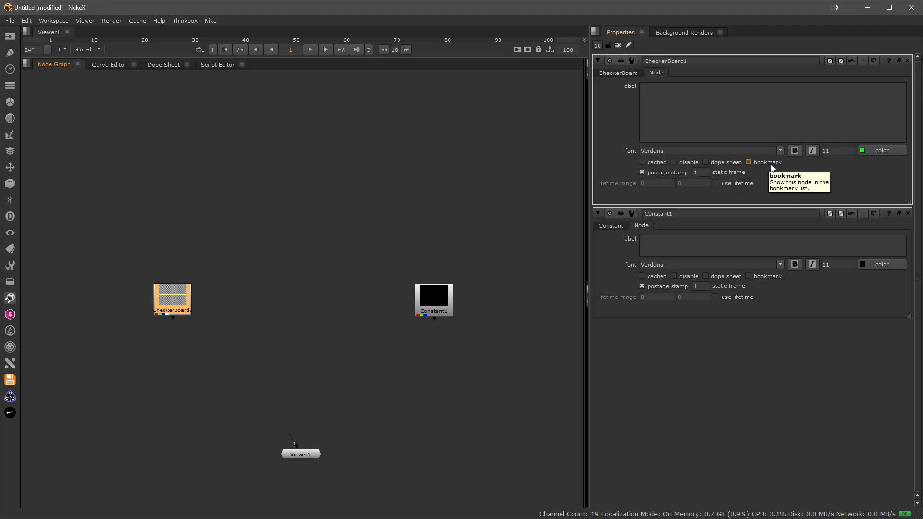
pyautogui.moveTo(653, 81)
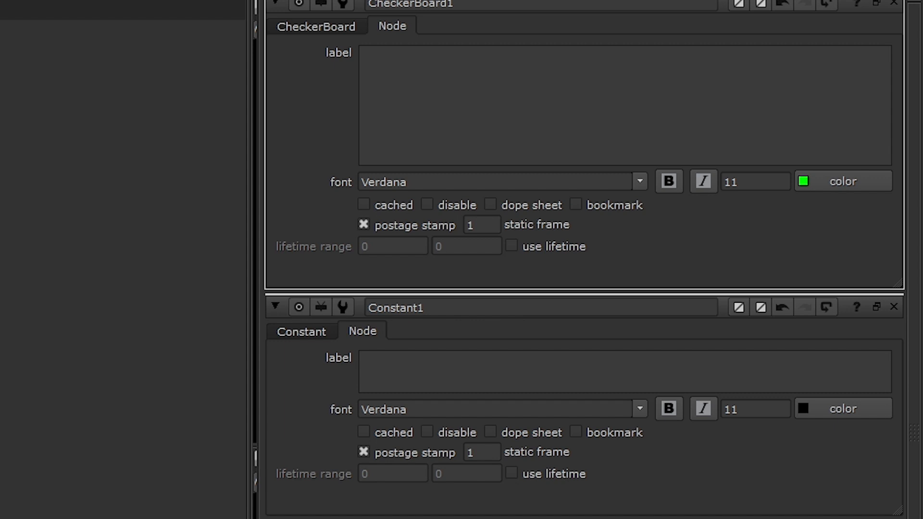
# - Tick the bookmark checkbox in CheckerBoard1's Node tab
pyautogui.click(575, 204)
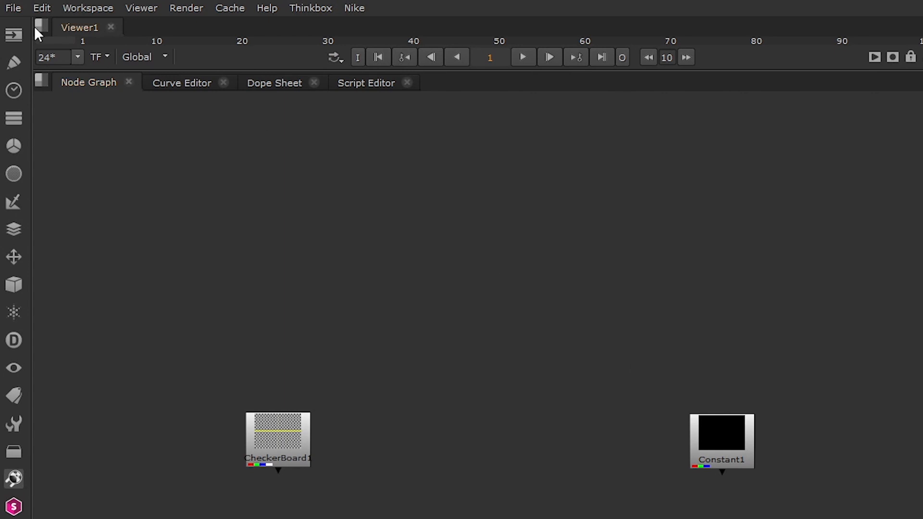
# - Bookmark Constant1 and jump the node graph to it from the bookmark search
pyautogui.click(41, 7)
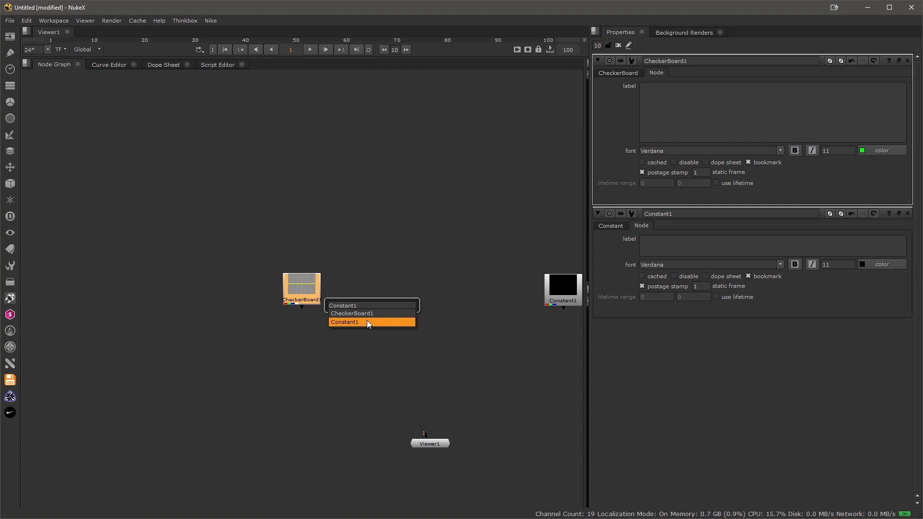
pyautogui.click(345, 322)
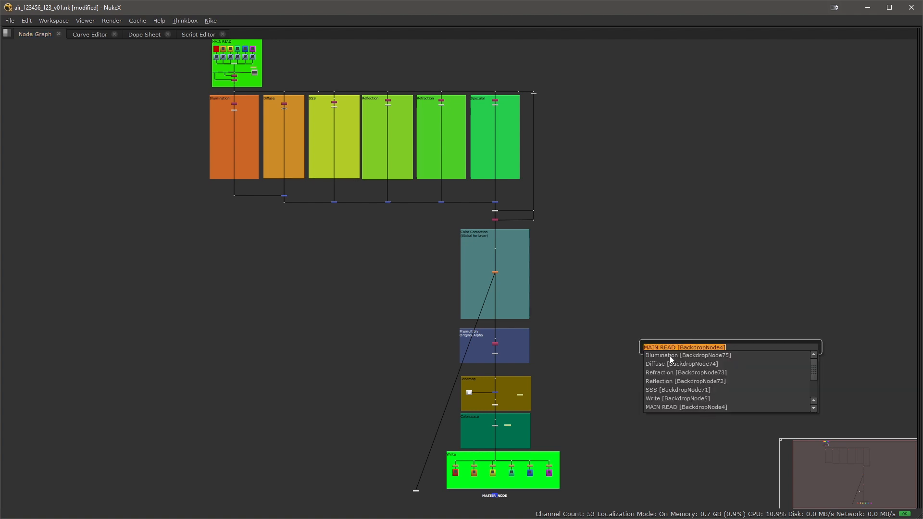
pyautogui.moveTo(688, 330)
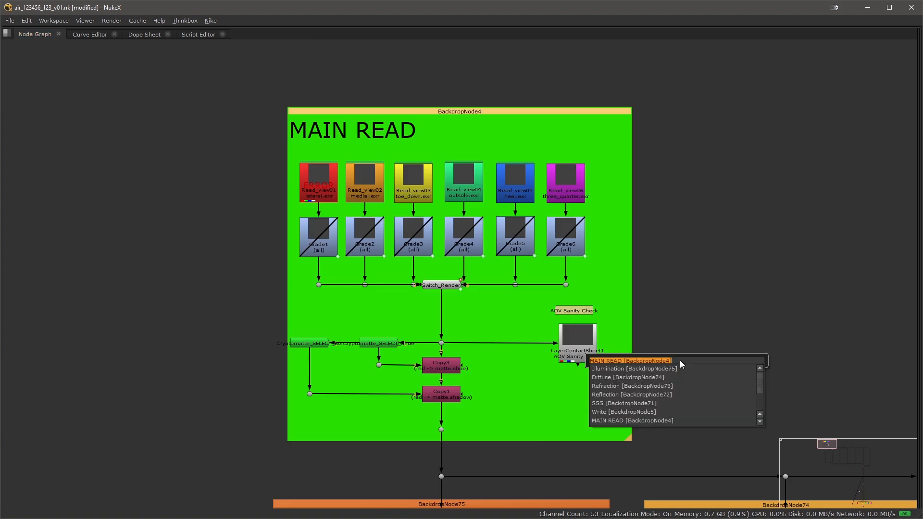
# - Search bookmarks for 'wri' to jump to the Write backdrop
pyautogui.write('wri')
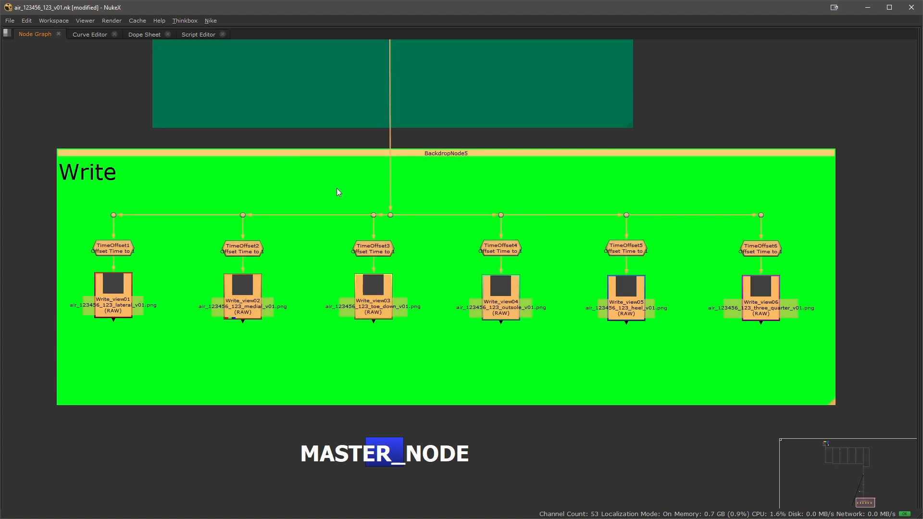
pyautogui.moveTo(490, 323)
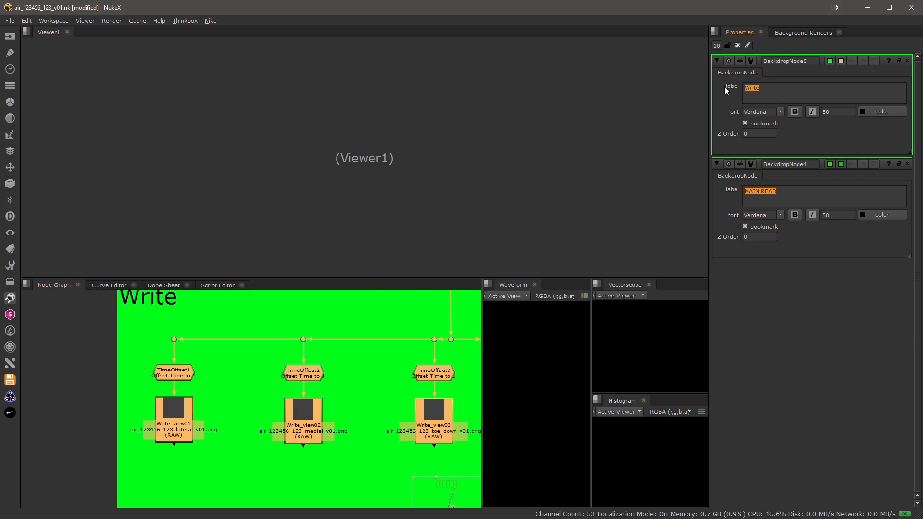
# - Double-click the Write backdrop's (BackdropNode5) node name field in Properties
pyautogui.doubleClick(789, 61)
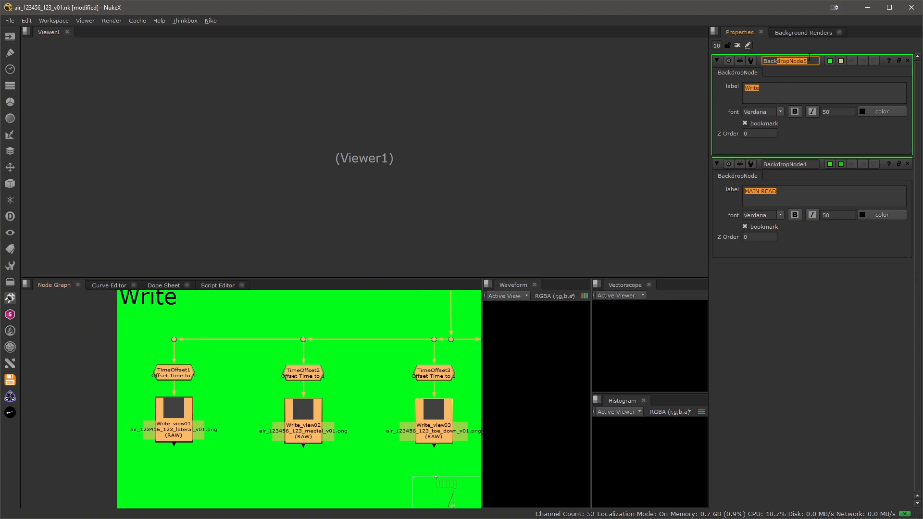